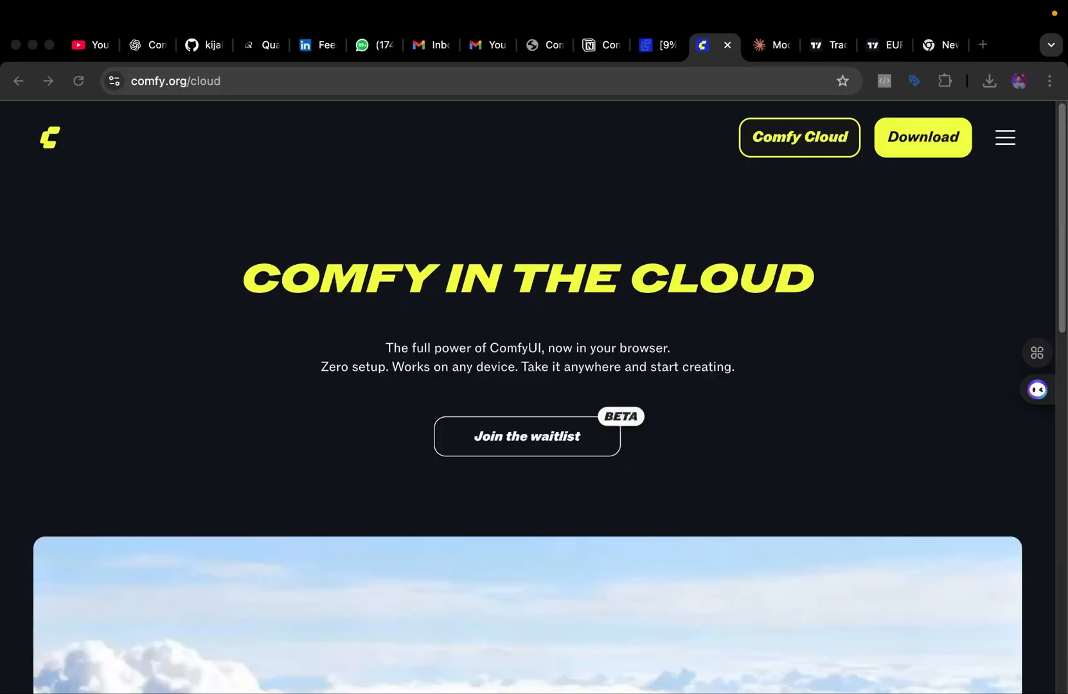
pyautogui.moveTo(545, 437)
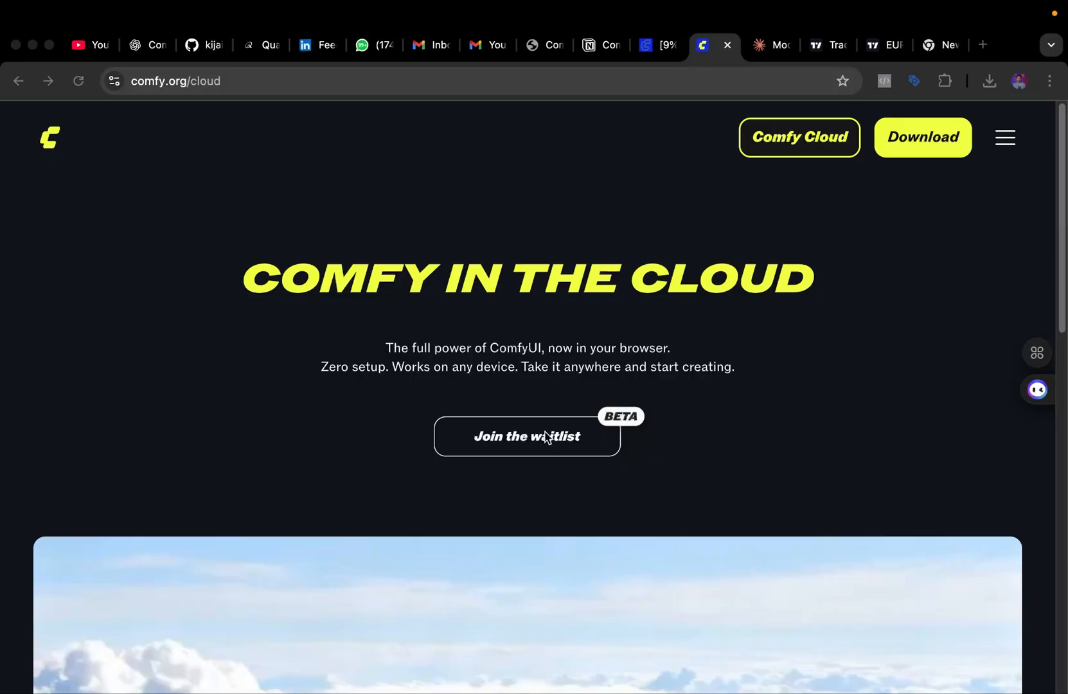
pyautogui.moveTo(492, 47)
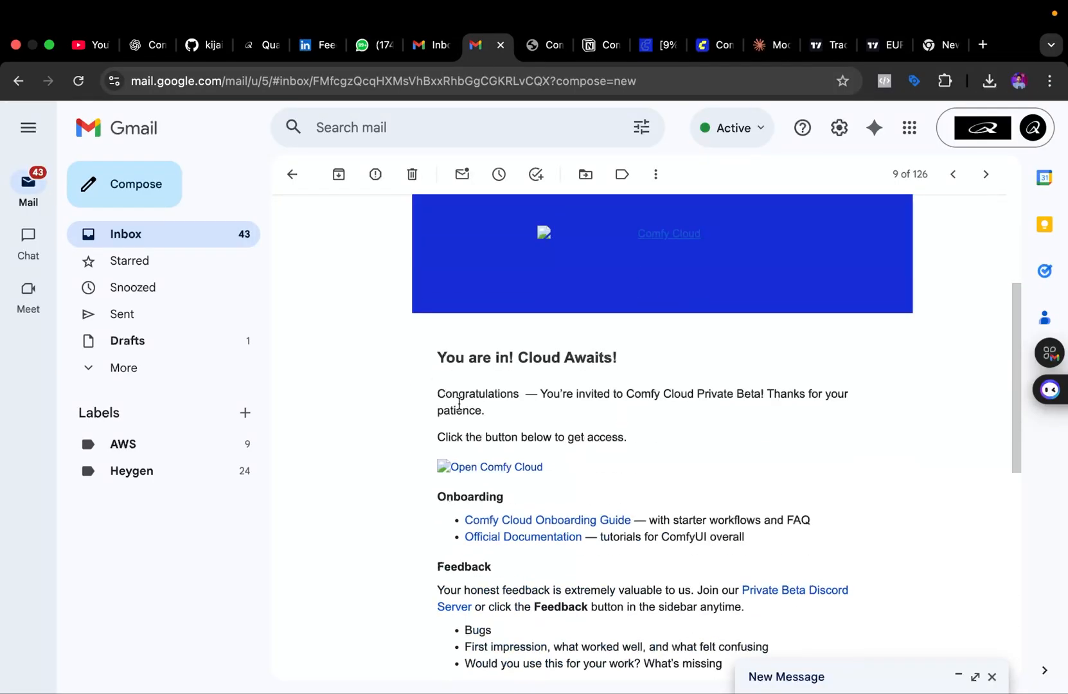
# Step: Scroll through the 'You are in! Cloud Awaits!' private beta invitation email in Gmail
pyautogui.scroll(-3)
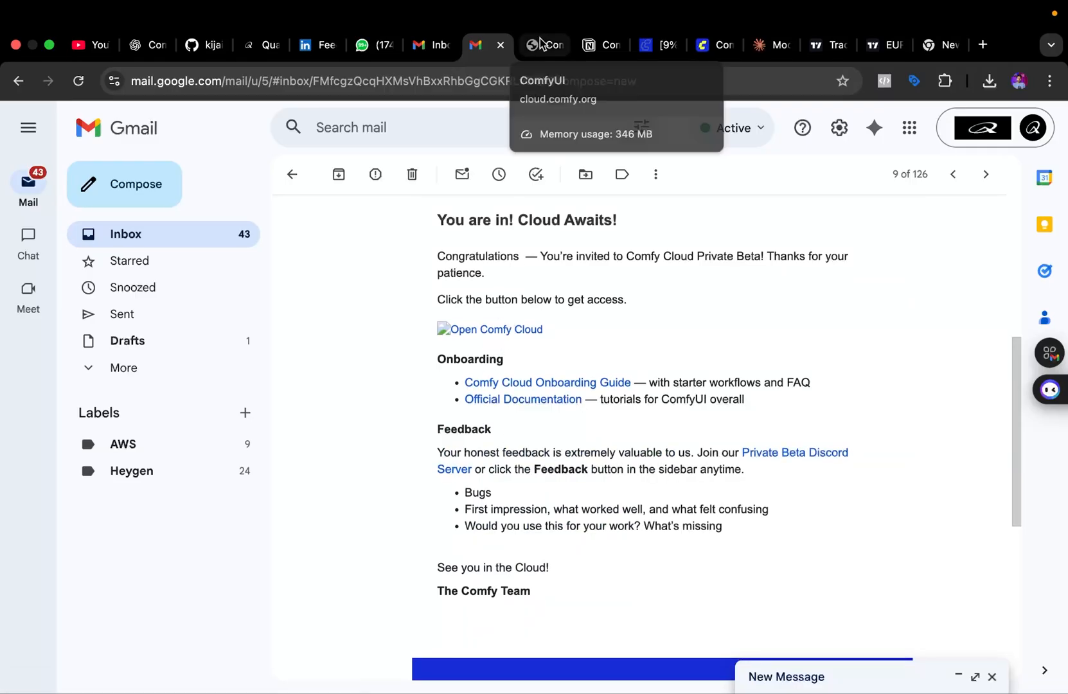
# Step: Switch to the cloud.comfy.org tab showing the invite sign-in page with email, Google and GitHub options
pyautogui.click(542, 45)
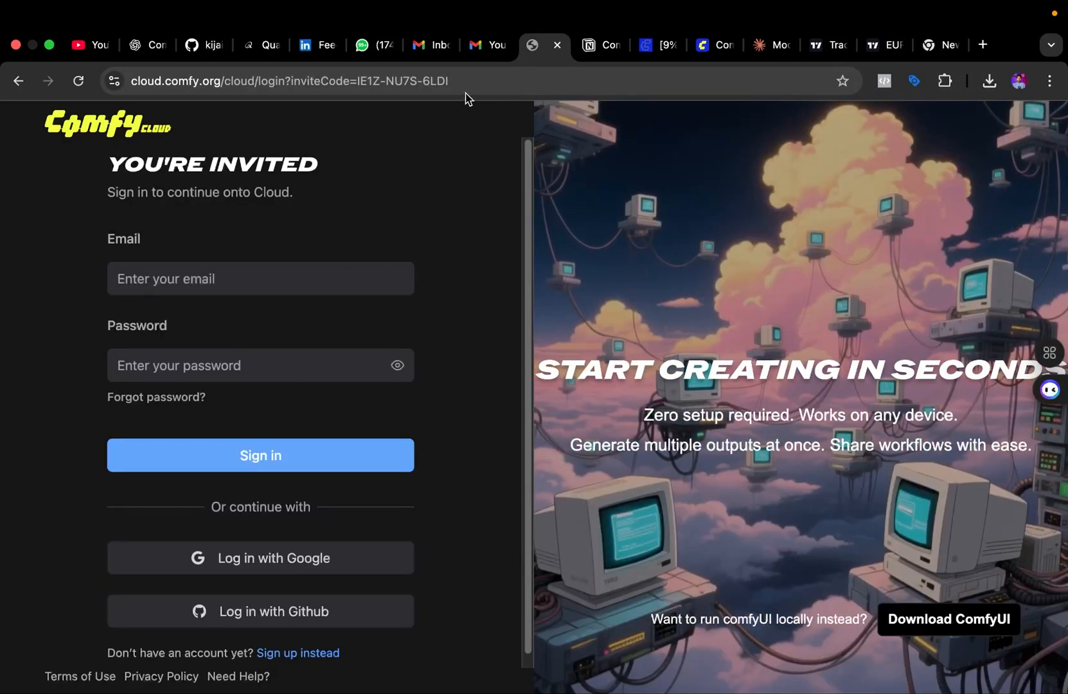
pyautogui.moveTo(713, 45)
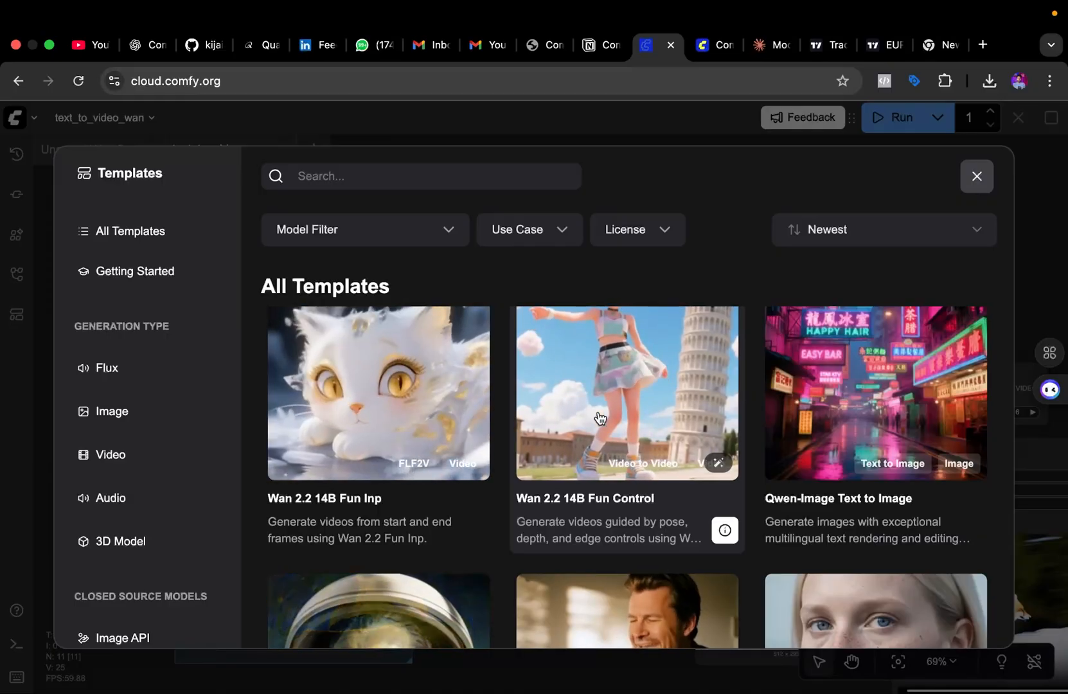
# Step: Review the License filter, then load the Flux.1 Dev USO Reference Image template from the library
pyautogui.click(637, 230)
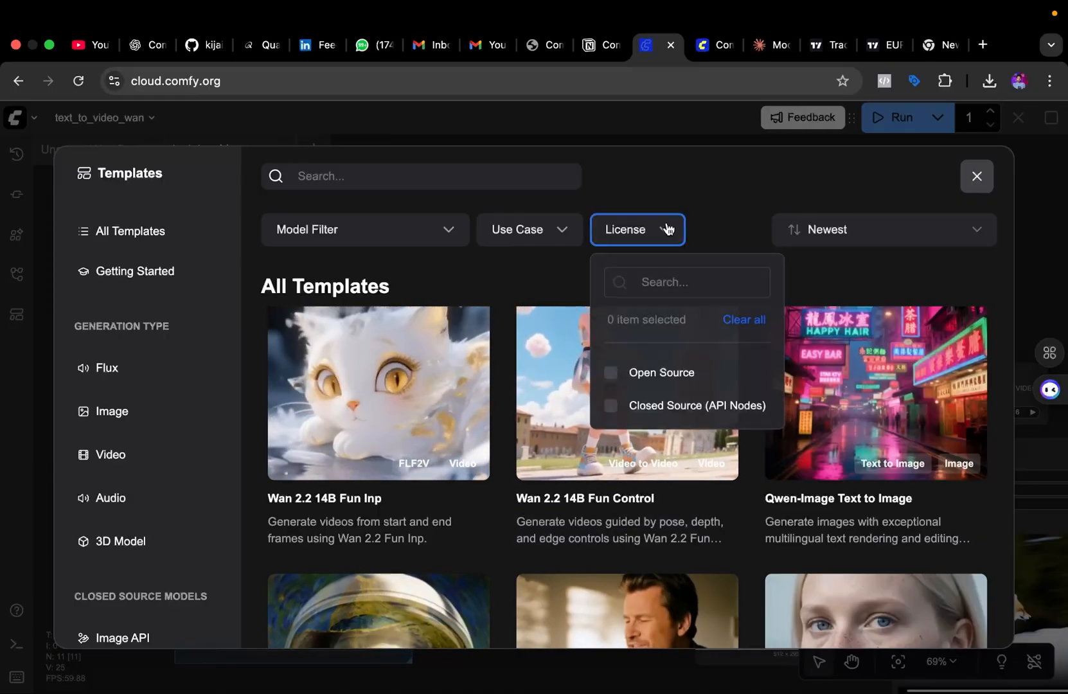
pyautogui.click(975, 176)
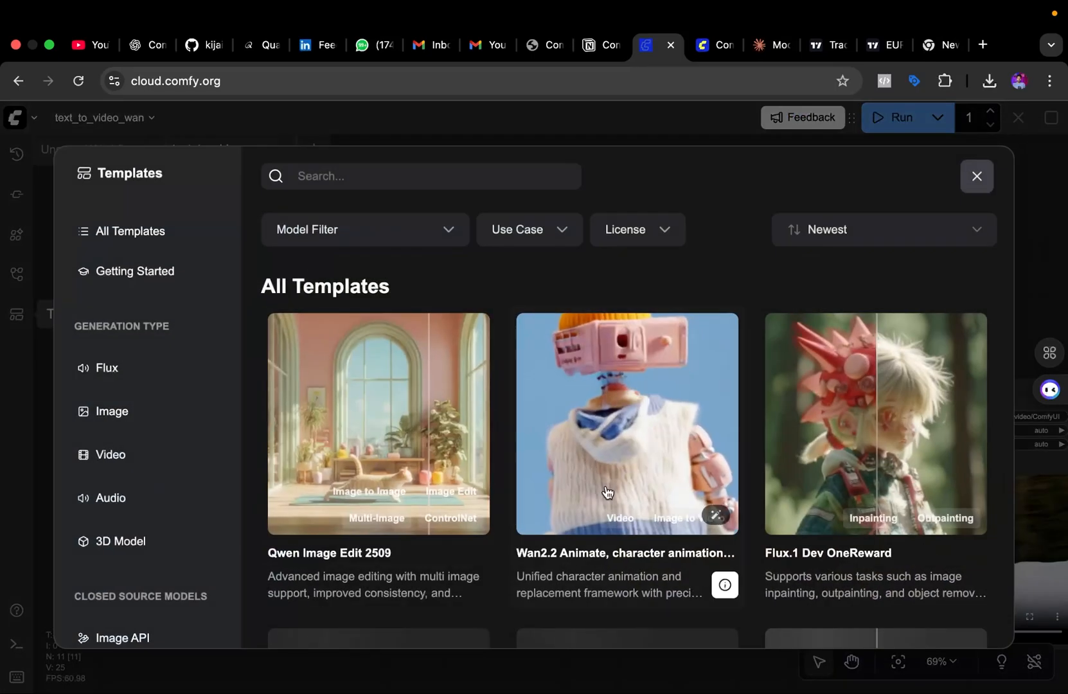
pyautogui.scroll(-3)
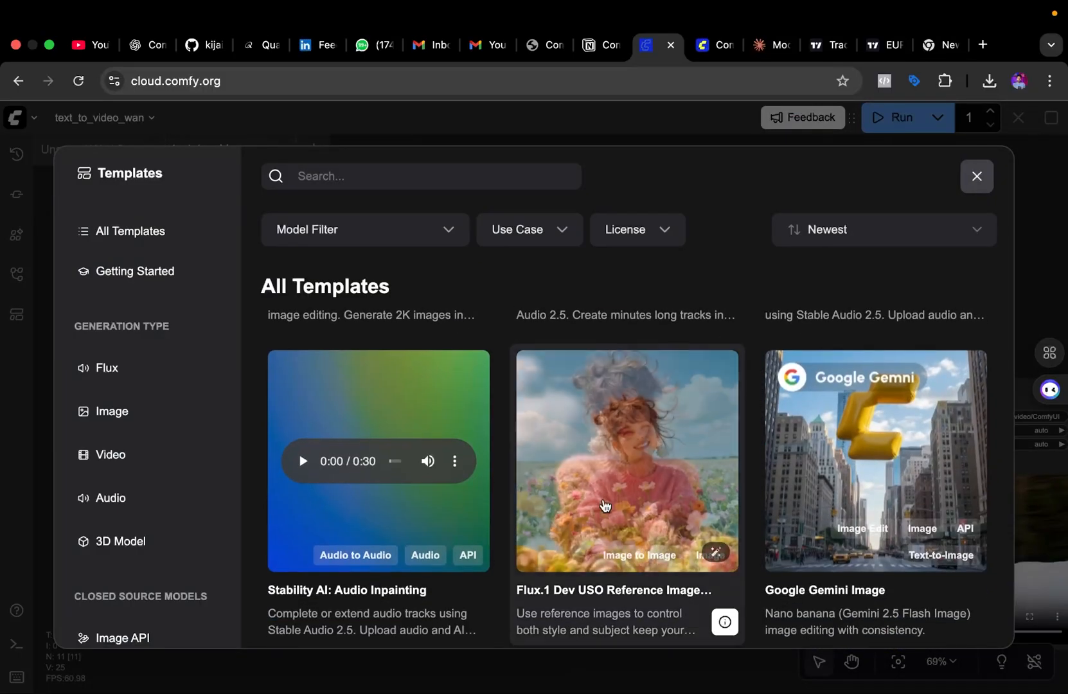
pyautogui.click(625, 460)
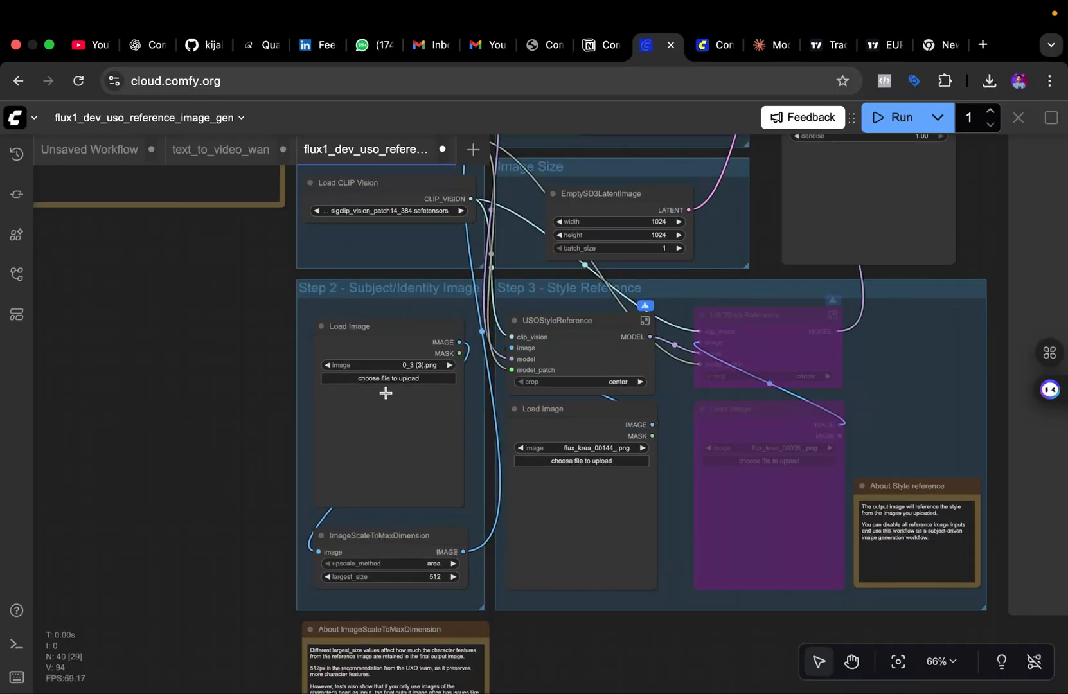
# Step: Close the Unsaved Workflow and text_to_video_wan tabs, leaving only the Flux.1 Dev USO workflow
pyautogui.click(387, 378)
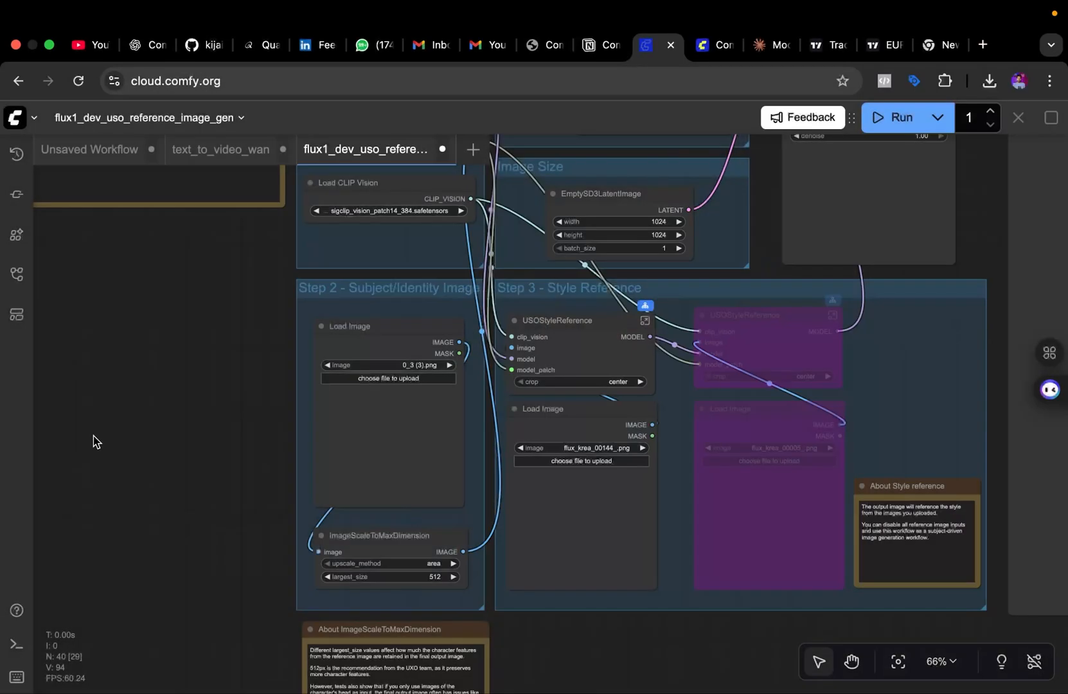
pyautogui.click(898, 117)
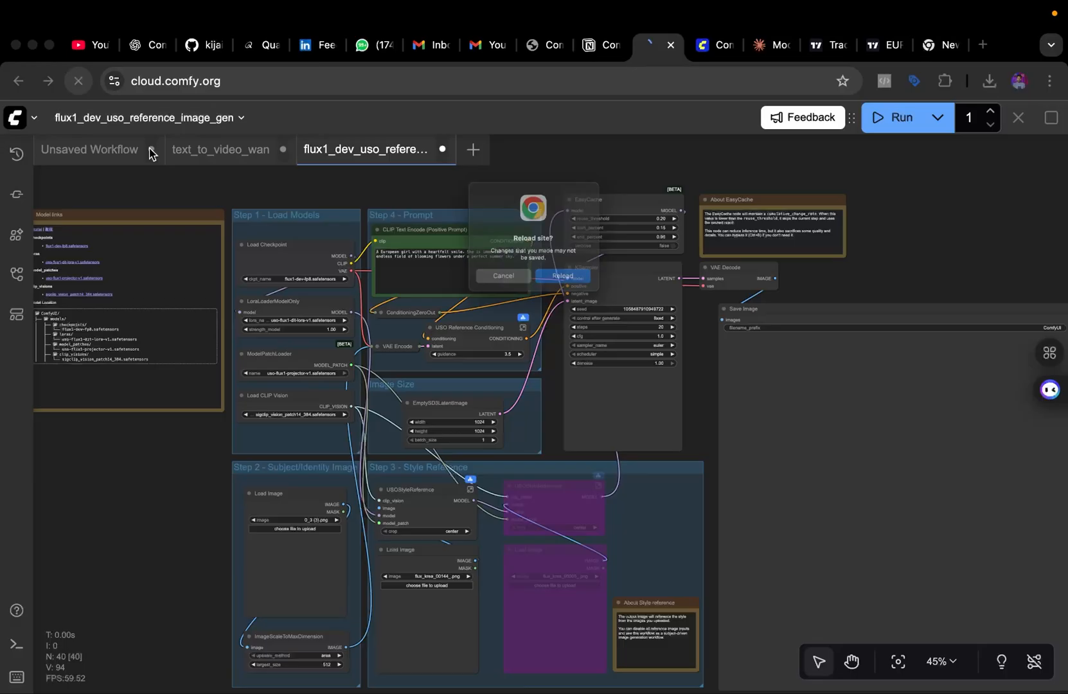
pyautogui.click(563, 276)
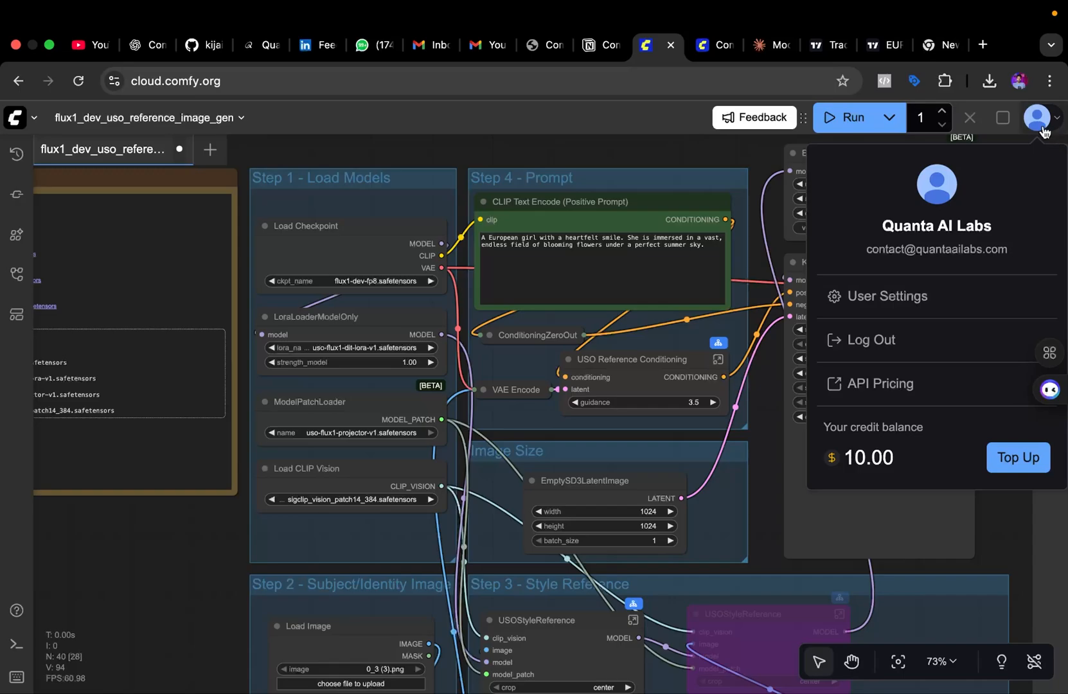
pyautogui.moveTo(616, 157)
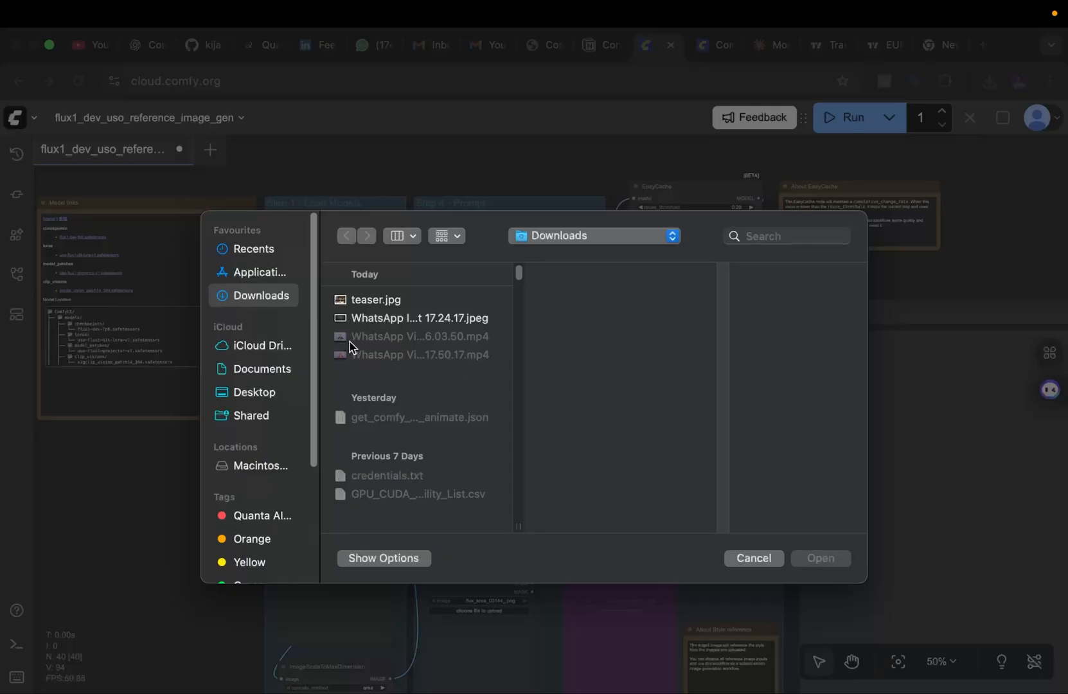
# Step: Upload the man's photo as the subject image and a second Downloads file as the style reference
pyautogui.click(752, 557)
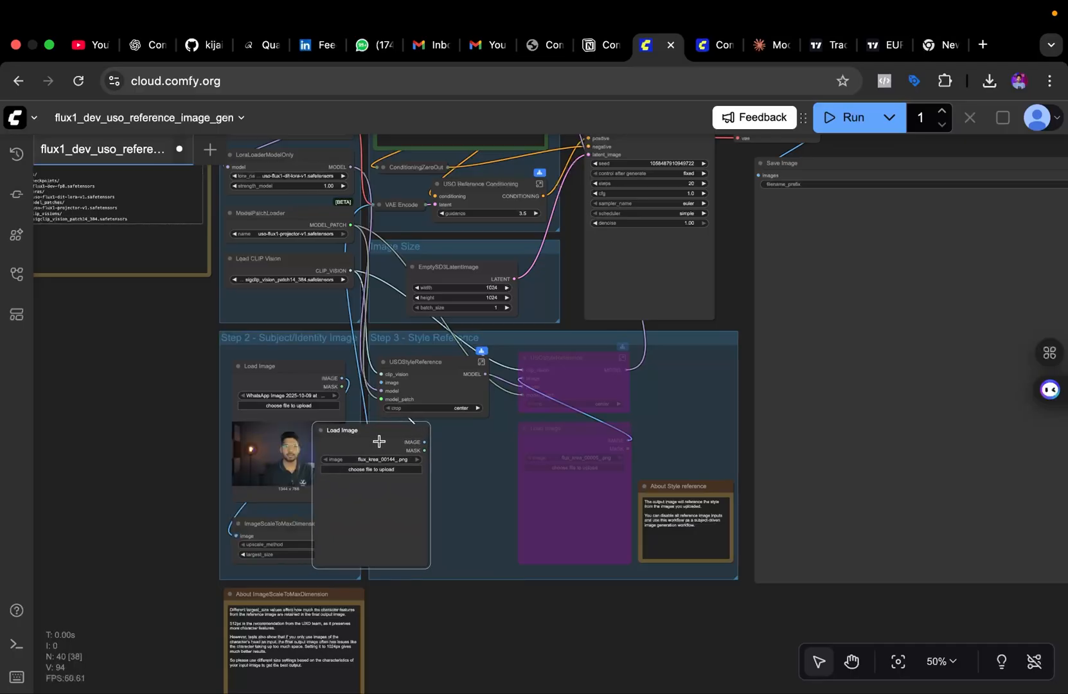
pyautogui.click(370, 469)
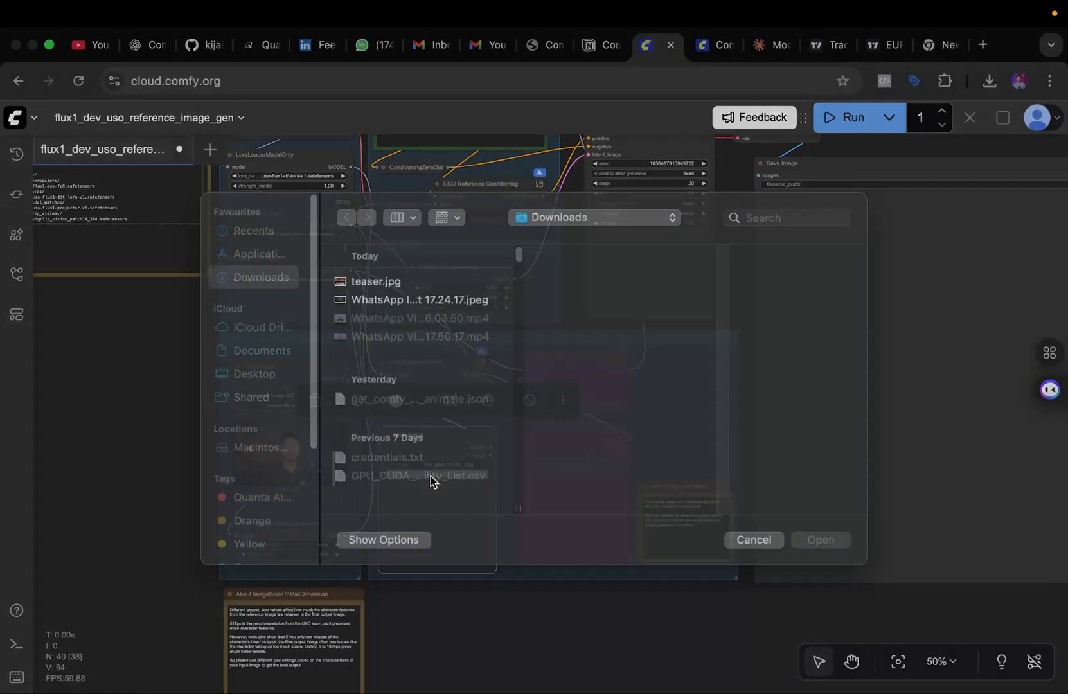
pyautogui.click(376, 299)
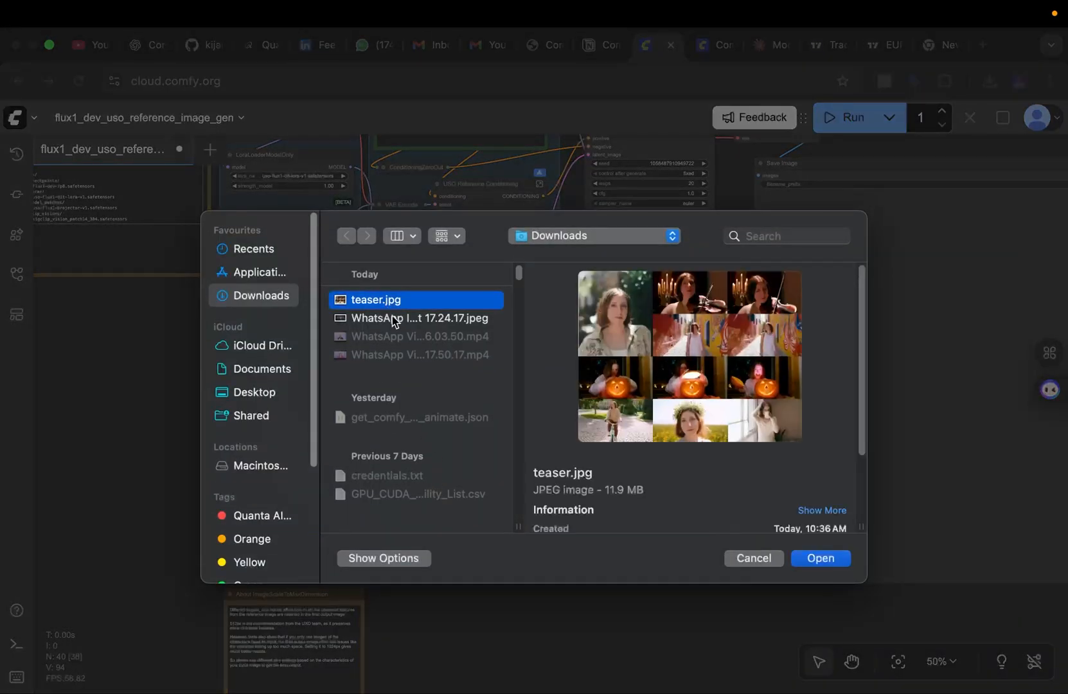
pyautogui.scroll(-3)
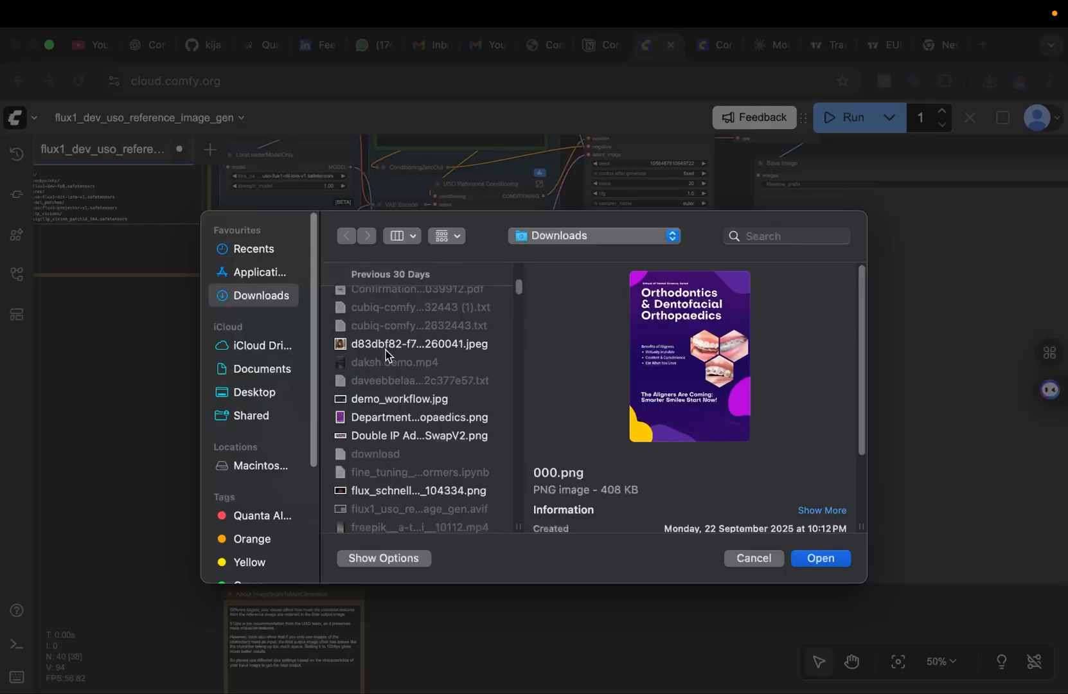
pyautogui.click(416, 416)
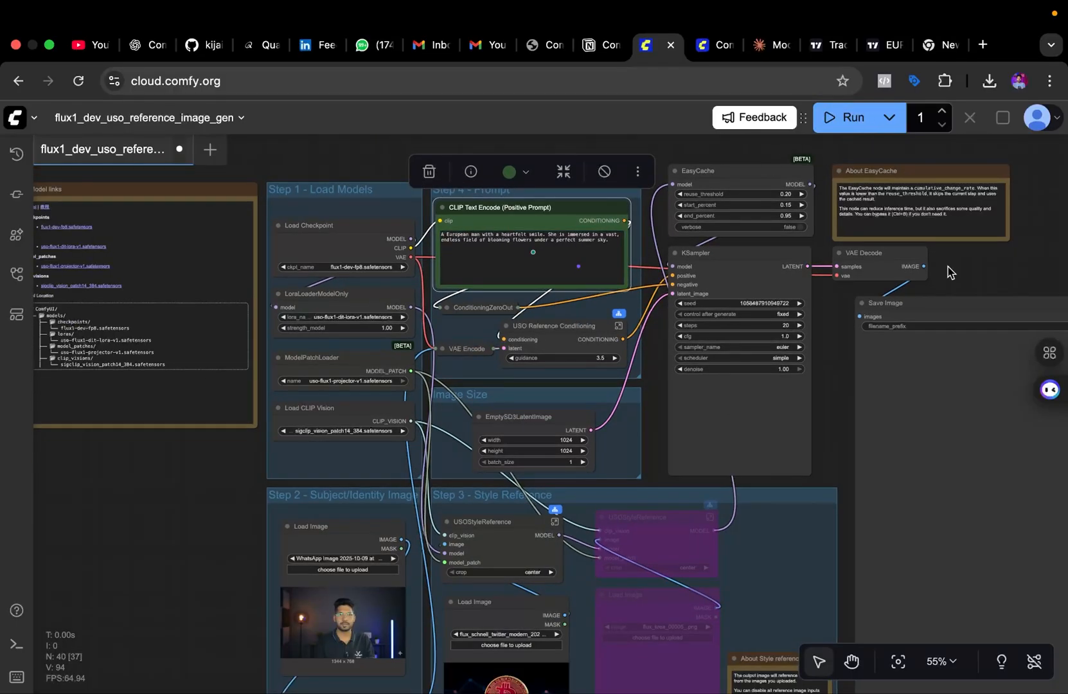
# Step: Review the ckpt_name list on Load Checkpoint and keep flux1-dev-fp8.safetensors while it downloads
pyautogui.click(846, 117)
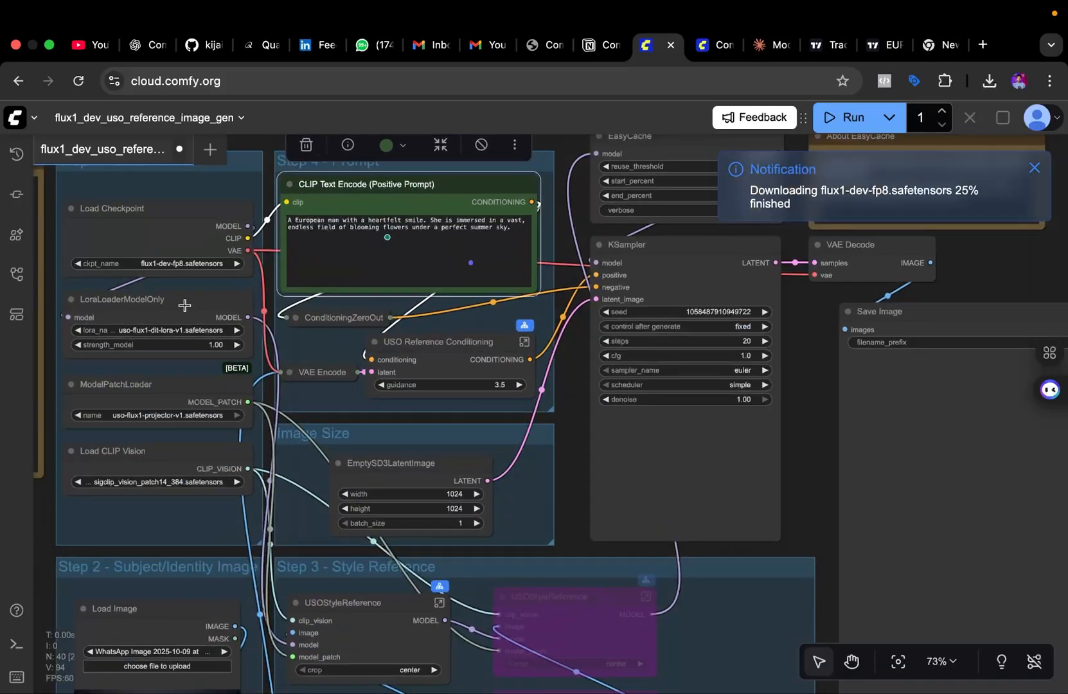
pyautogui.click(157, 264)
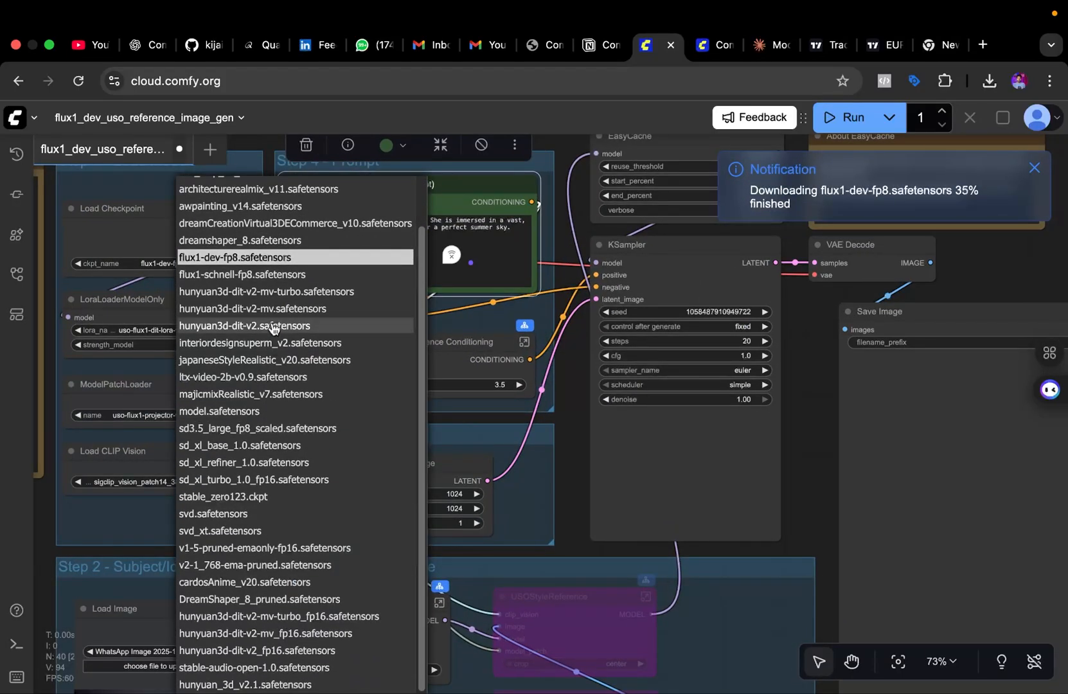
pyautogui.moveTo(302, 380)
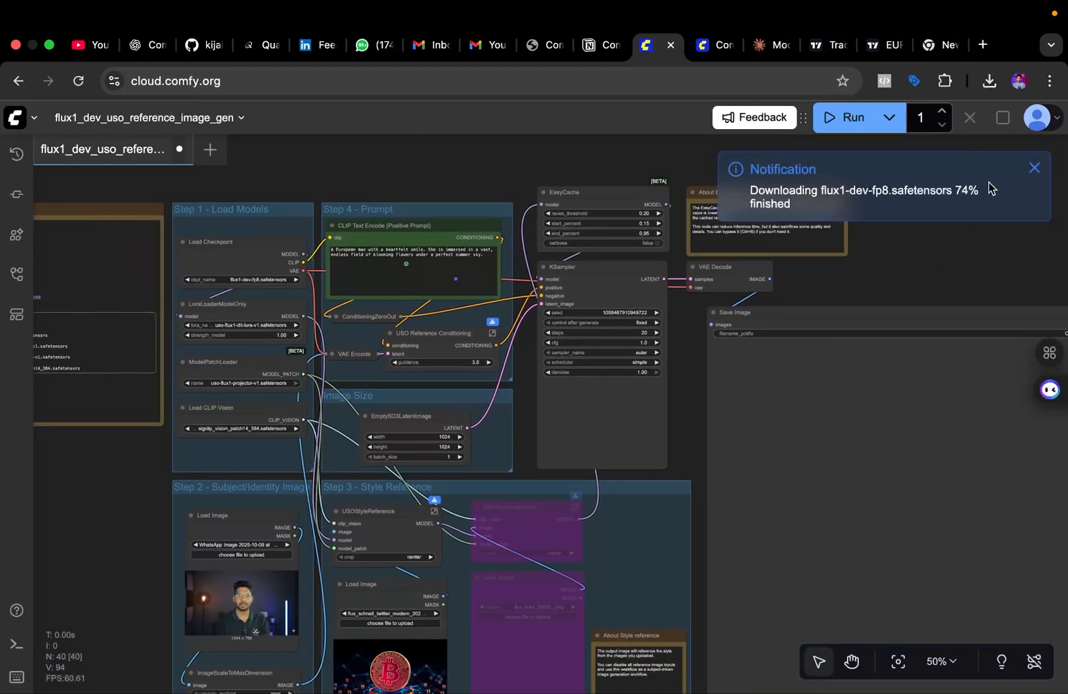
pyautogui.moveTo(968, 260)
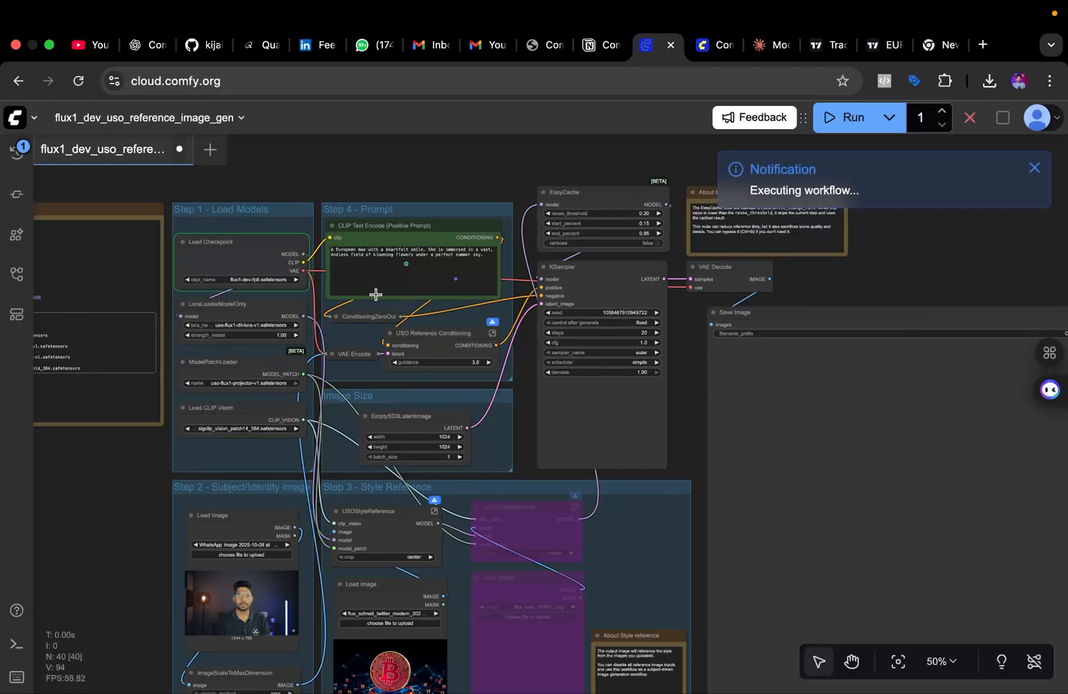
# Step: Run the USO workflow and dismiss the 'Executing workflow' notification while the portrait generates
pyautogui.click(1034, 167)
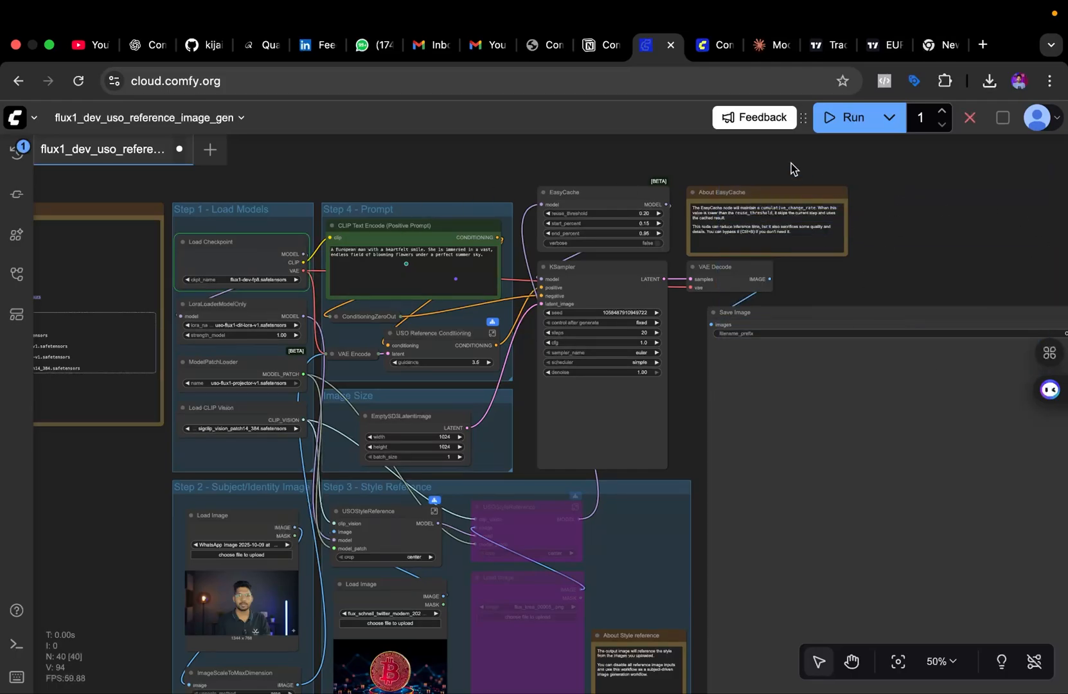
pyautogui.moveTo(910, 234)
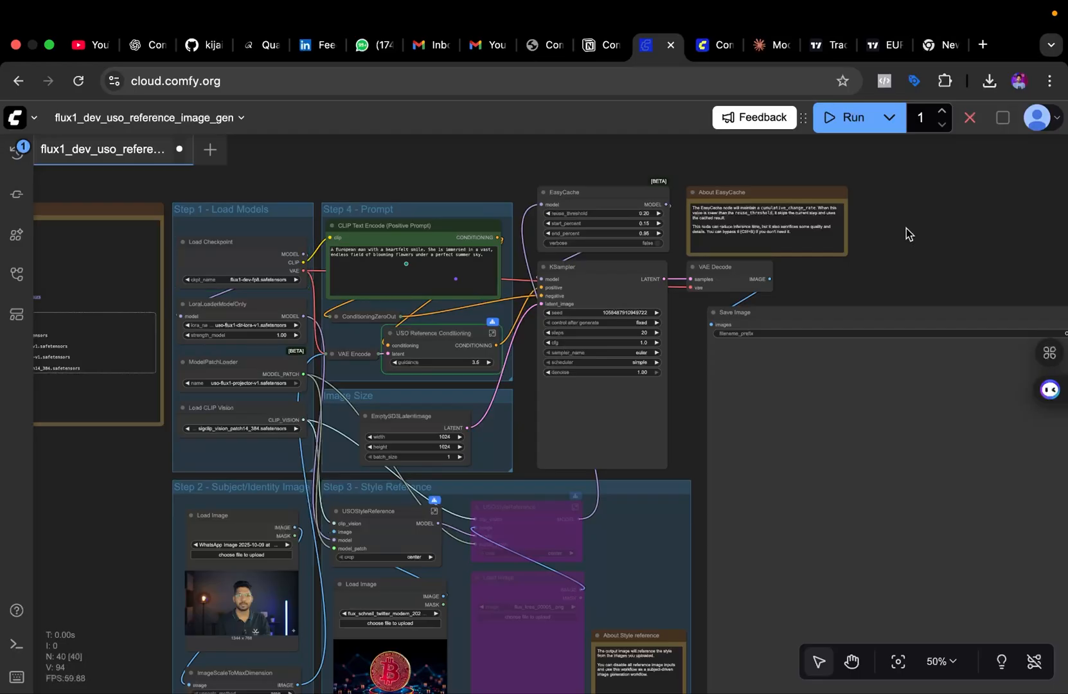
pyautogui.scroll(-3)
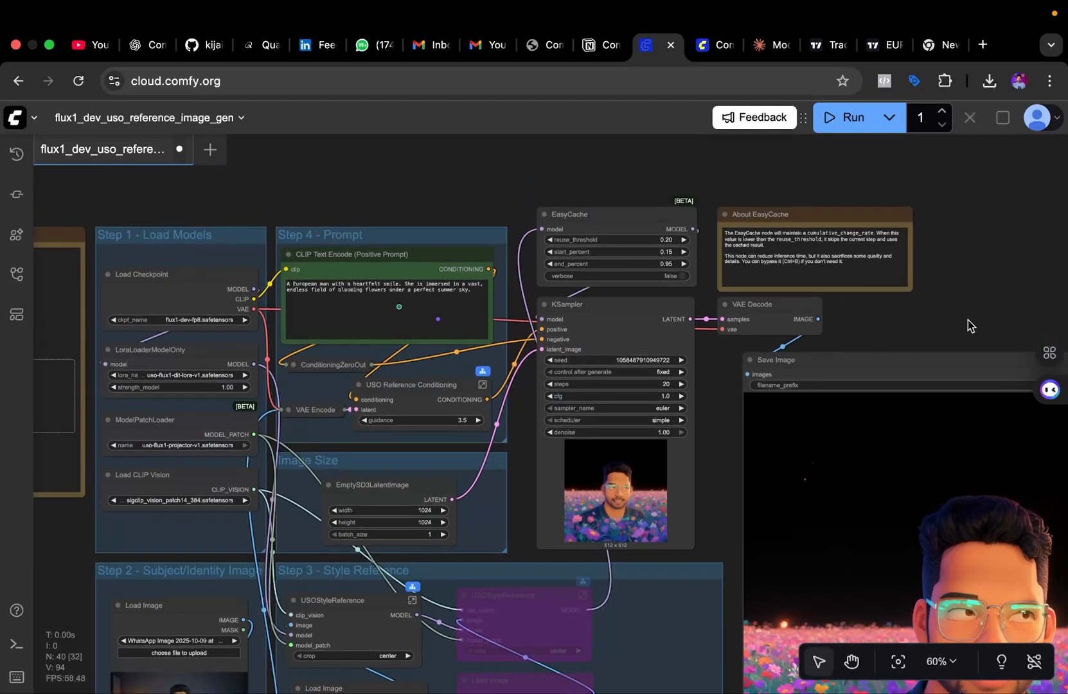
# Step: Zoom out on the canvas to view the finished flower-field portrait in the Save Image node
pyautogui.scroll(-3)
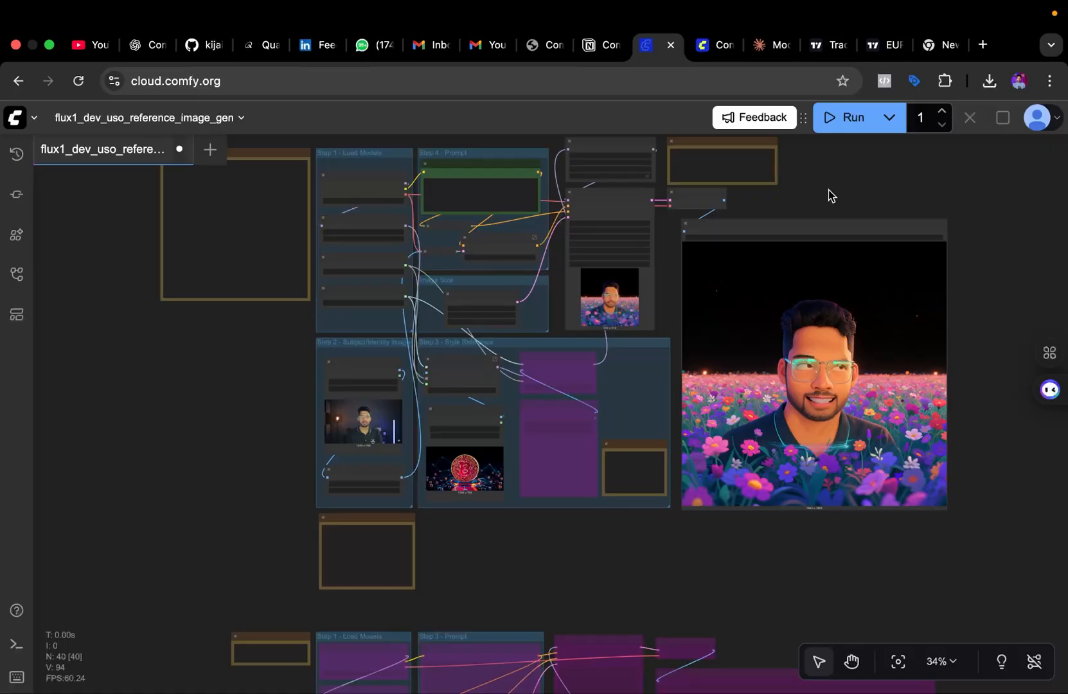
pyautogui.scroll(-3)
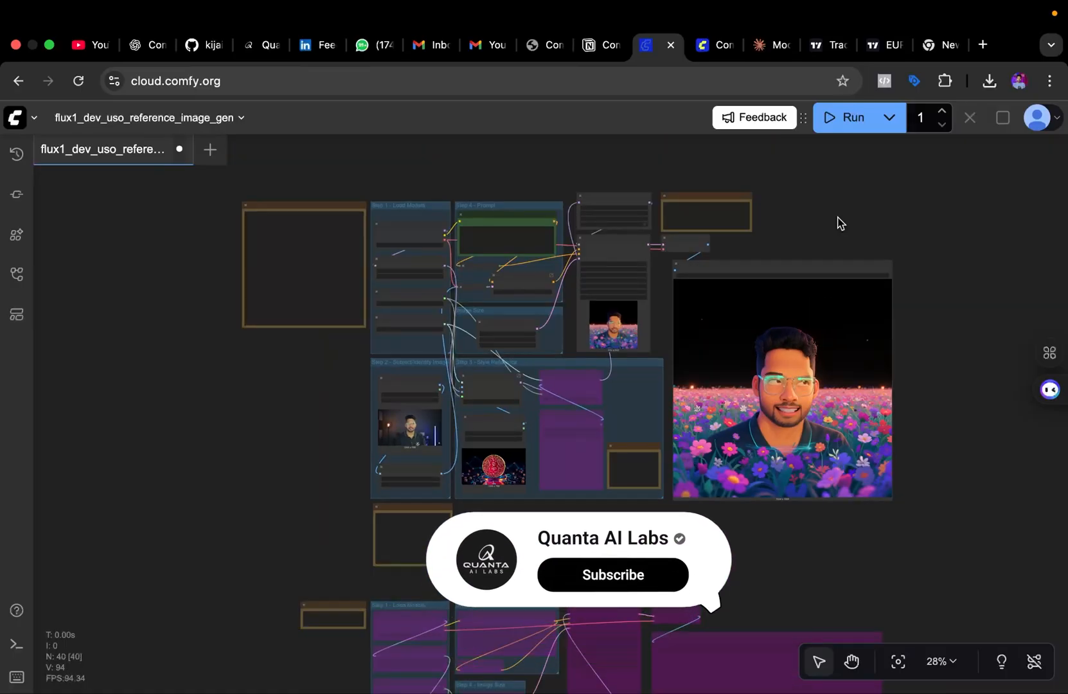
pyautogui.click(610, 574)
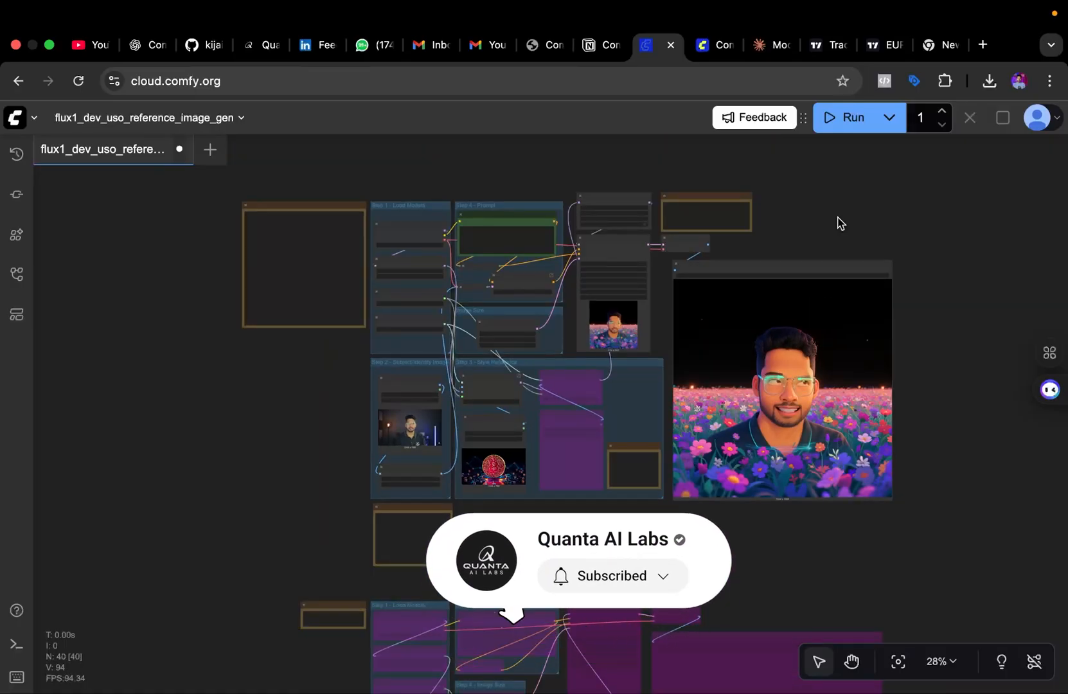